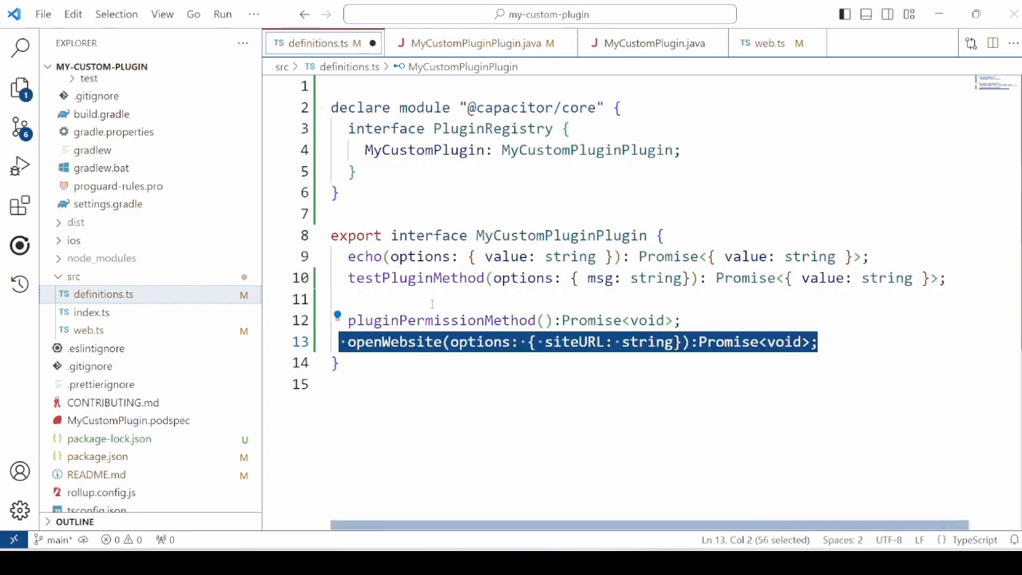
Highlight the new openWebsite(options: { siteURL: string }) declaration in definitions.ts
double_click(394, 342)
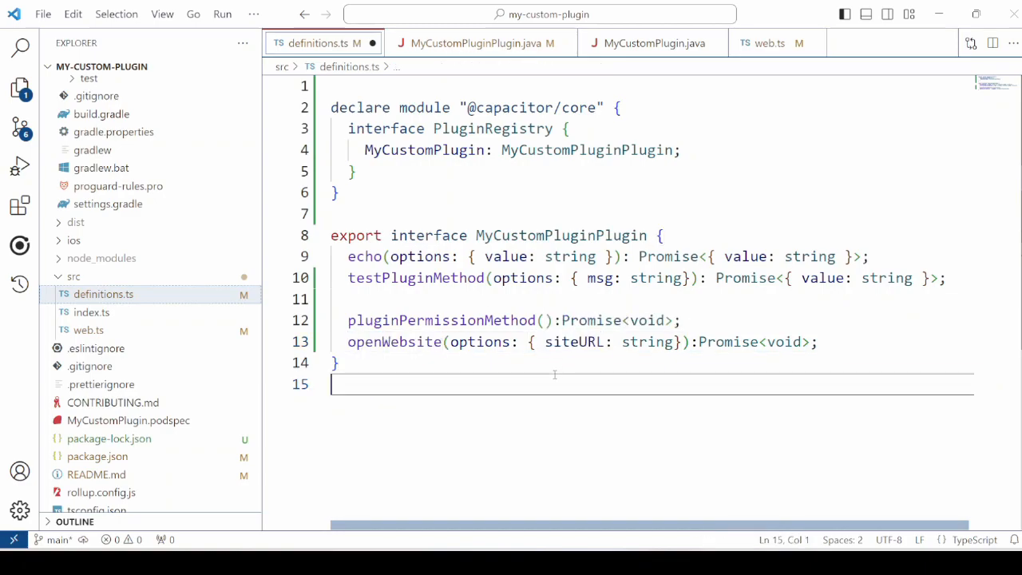
click(476, 41)
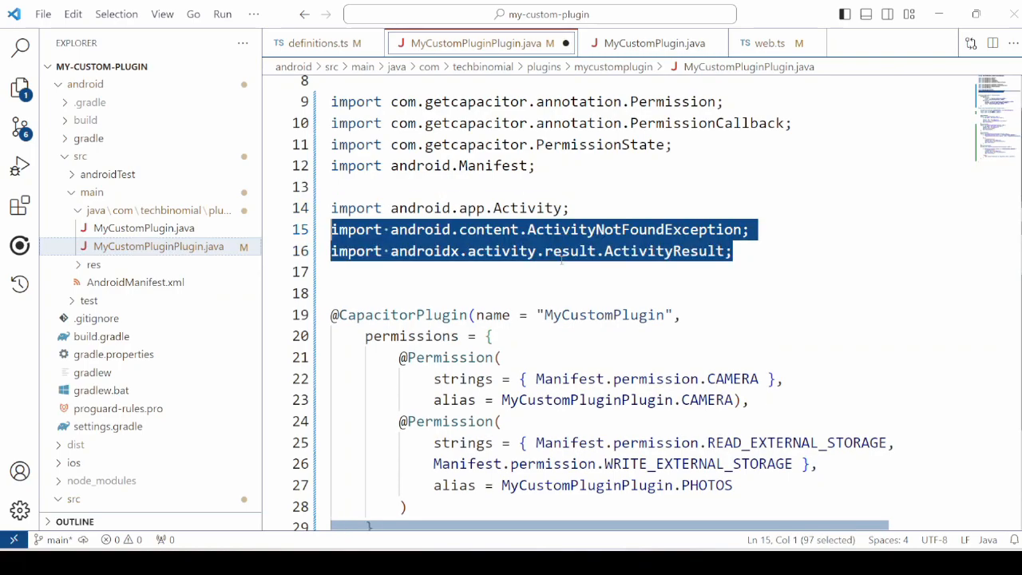
Import android.content.Intent (and Uri) at the top of MyCustomPluginPlugin.java
click(519, 207)
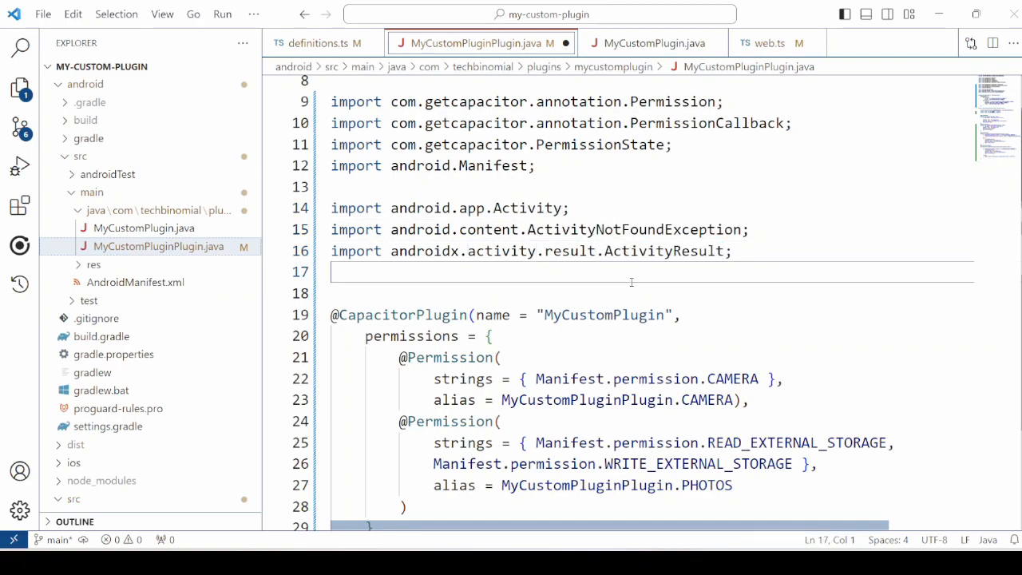
text(import android.content.Intent;)
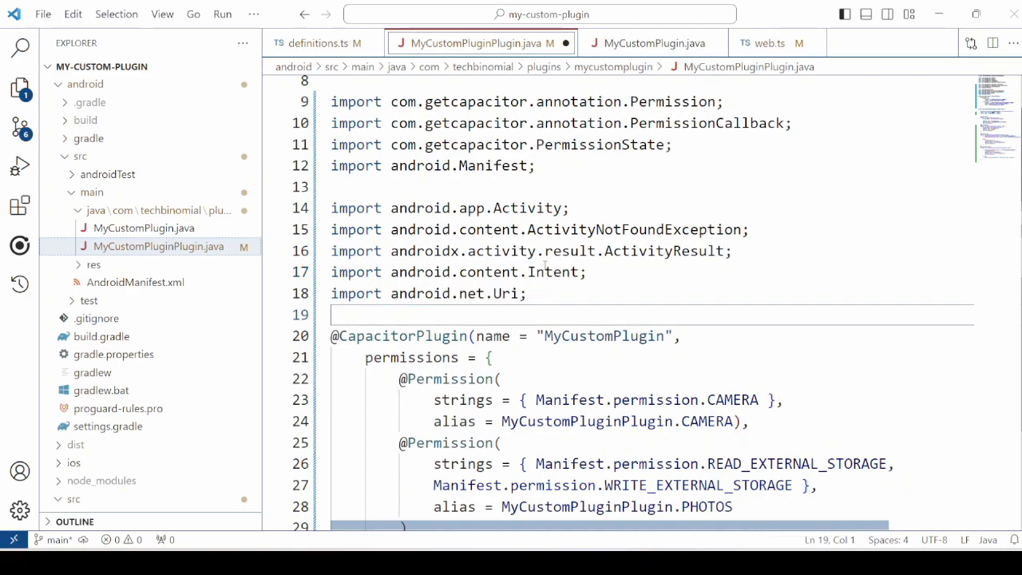
double_click(506, 294)
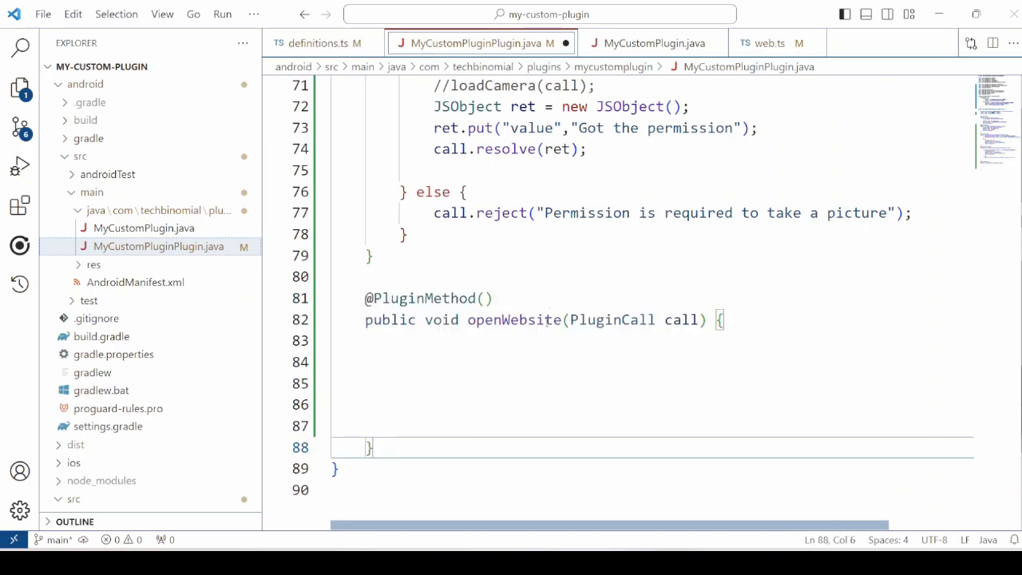
Read siteURL from the call and build an ACTION_VIEW Intent with Uri.parse(siteURL) as data
click(546, 383)
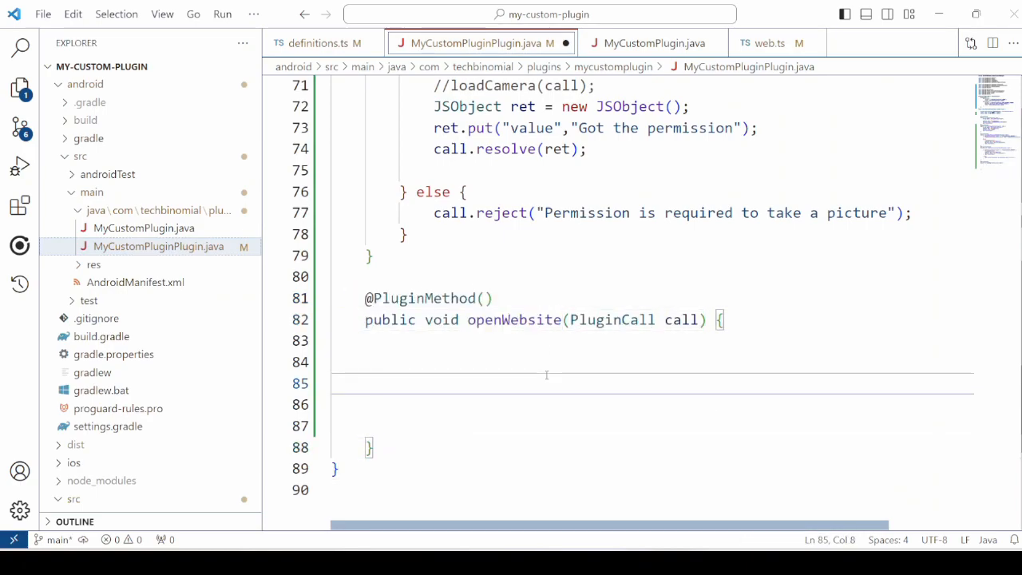
text(String siteURL = call.getString("siteURL");)
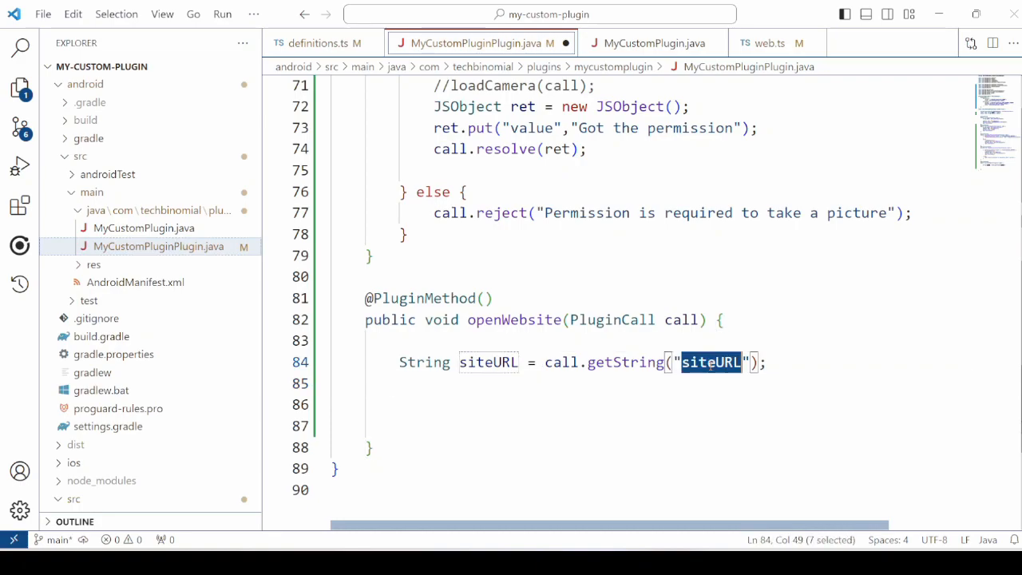
text(Intent intentObj = new Intent(Intent.ACTION_VIEW);)
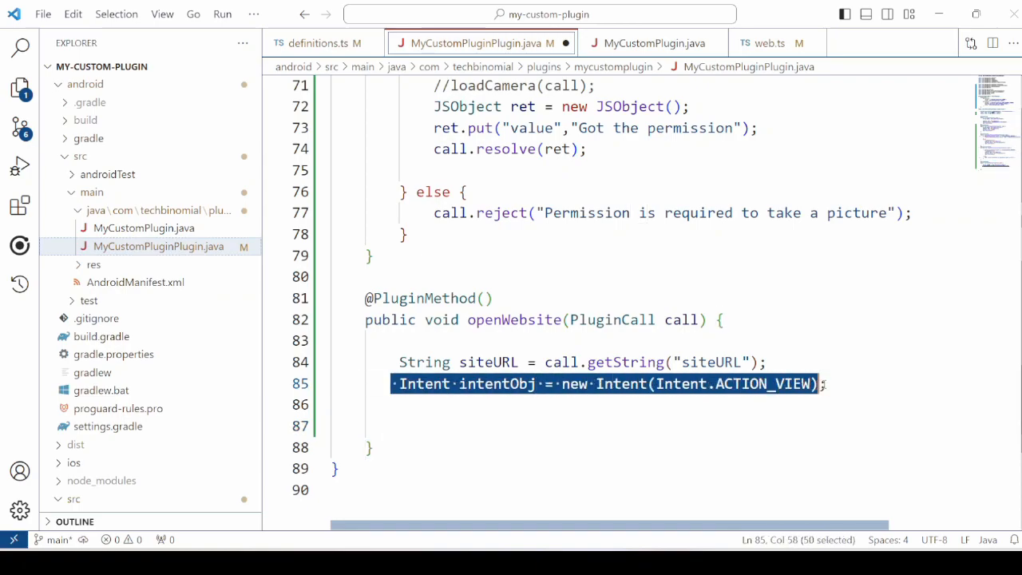
text(intentObj.setData(Uri.parse(siteURL));)
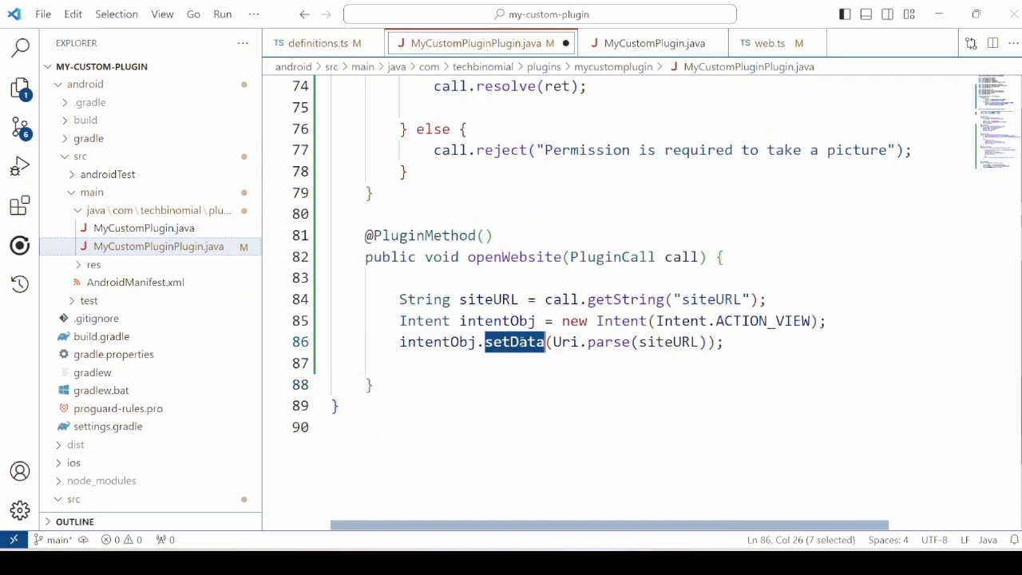
double_click(609, 341)
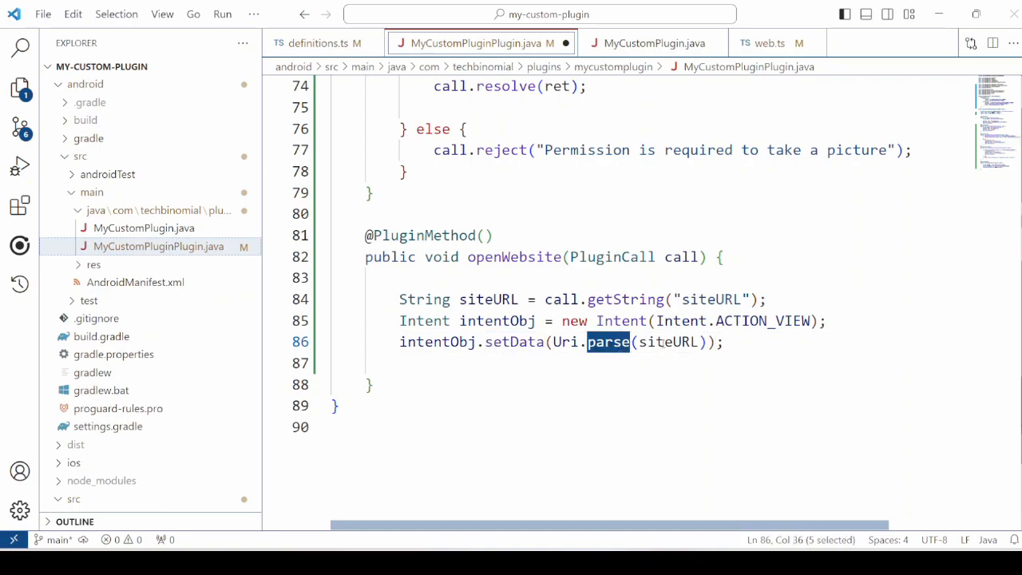
Launch the intent from openWebsite via getContext().startActivity(intentObj)
click(370, 383)
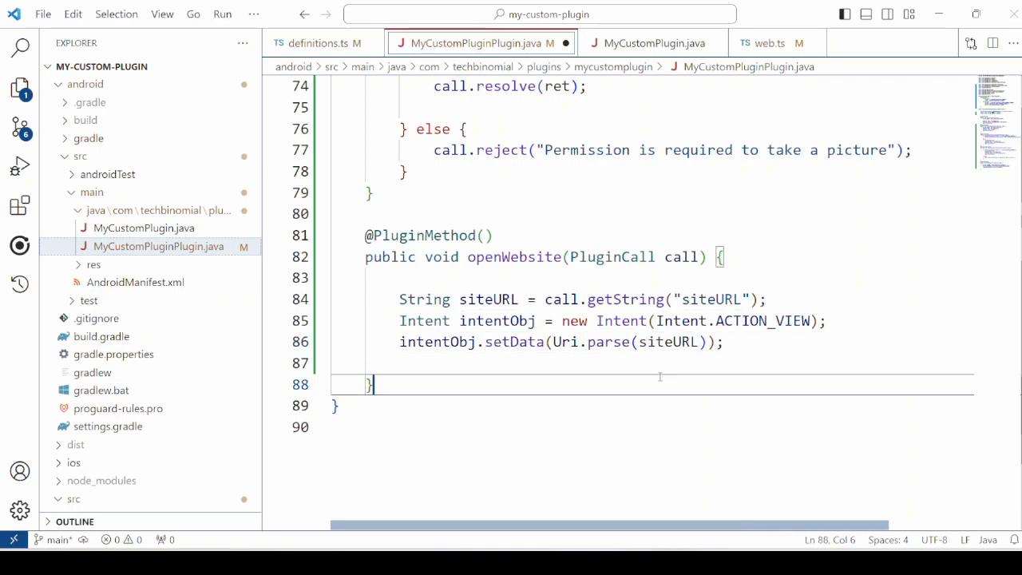
text(getContext().startActivity(intentObj);)
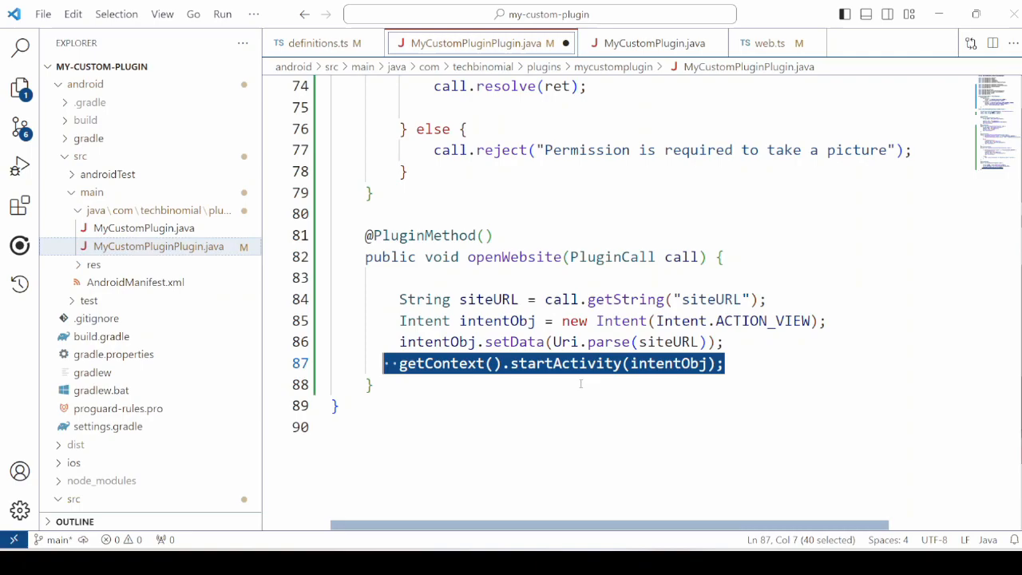
double_click(441, 364)
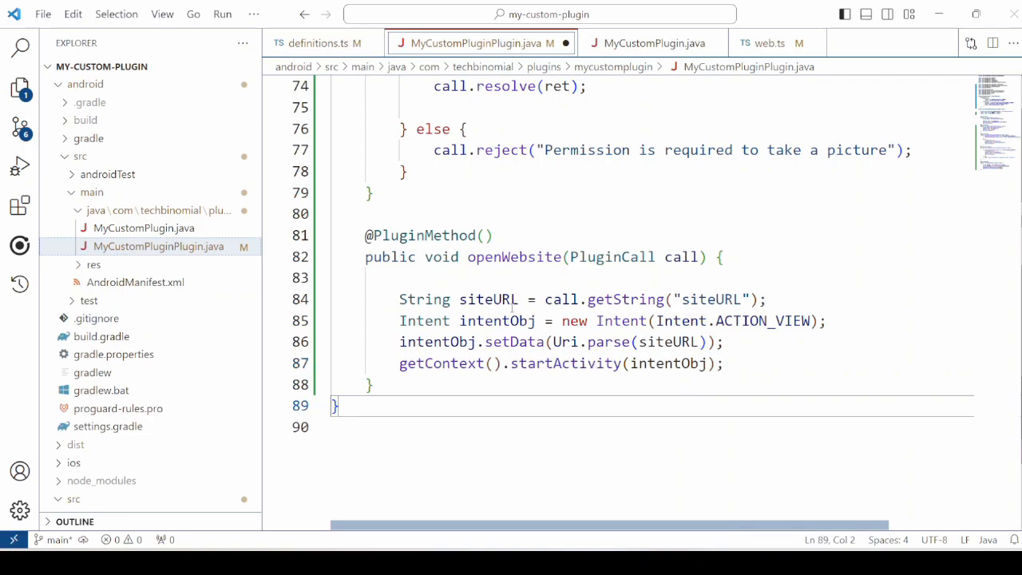
double_click(669, 364)
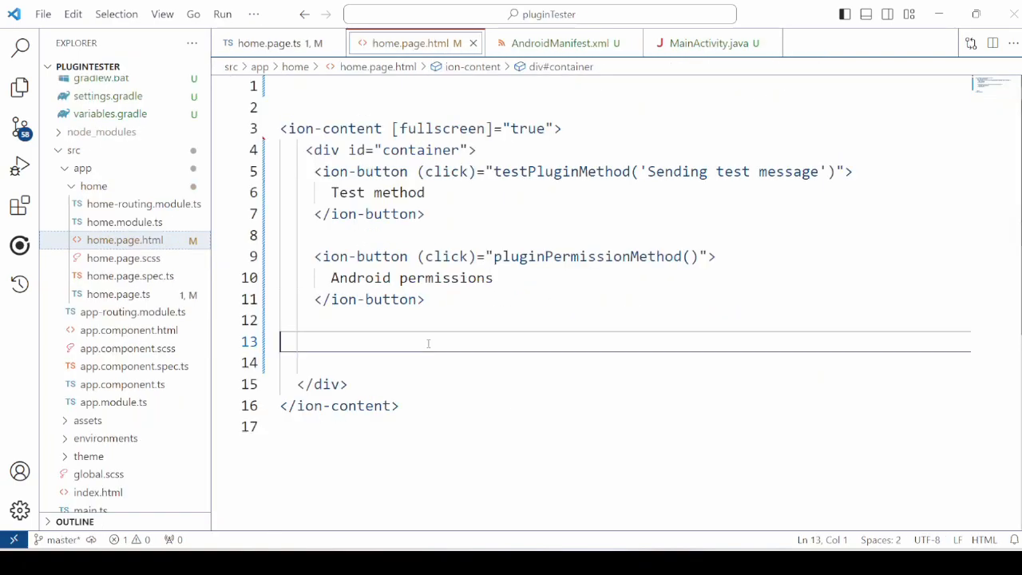
mouse_move(428, 67)
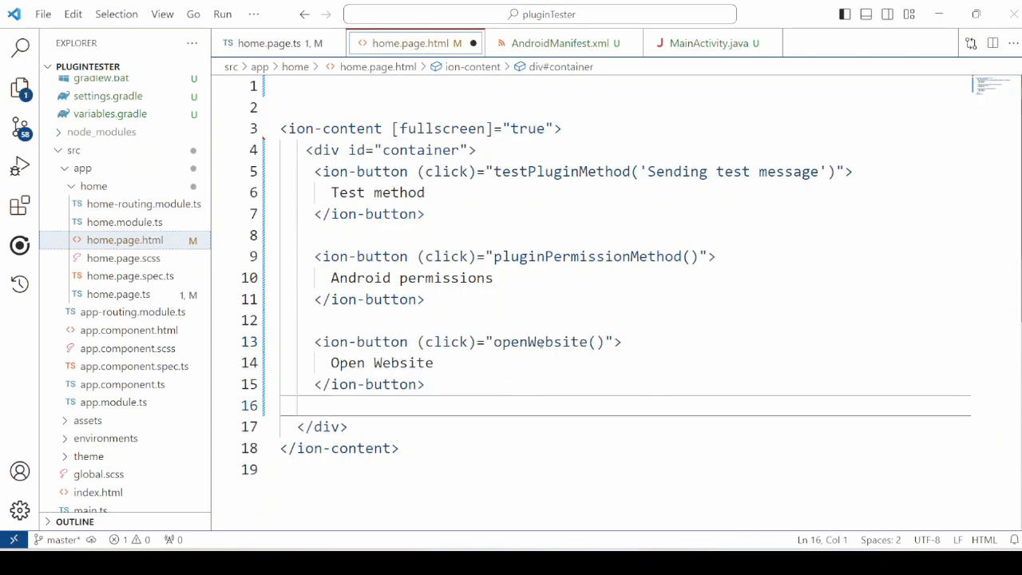
click(535, 384)
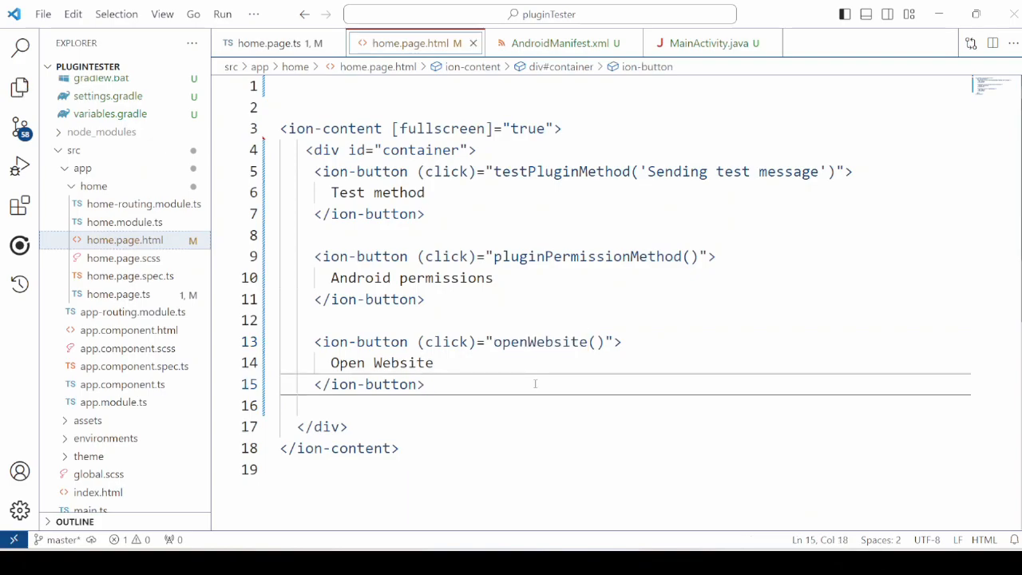
click(268, 41)
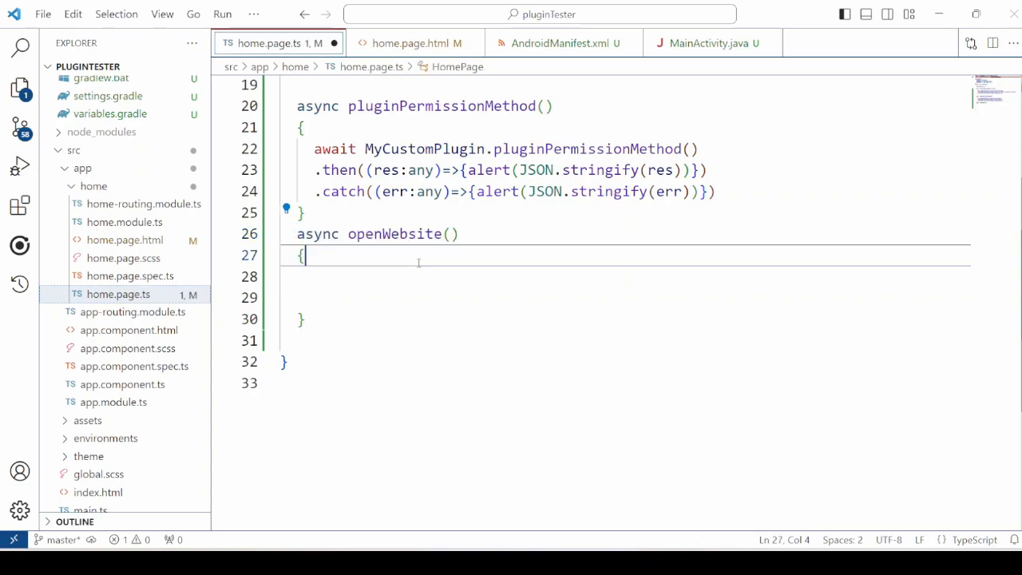
text(await MyCustomPlugin.openWebsite())
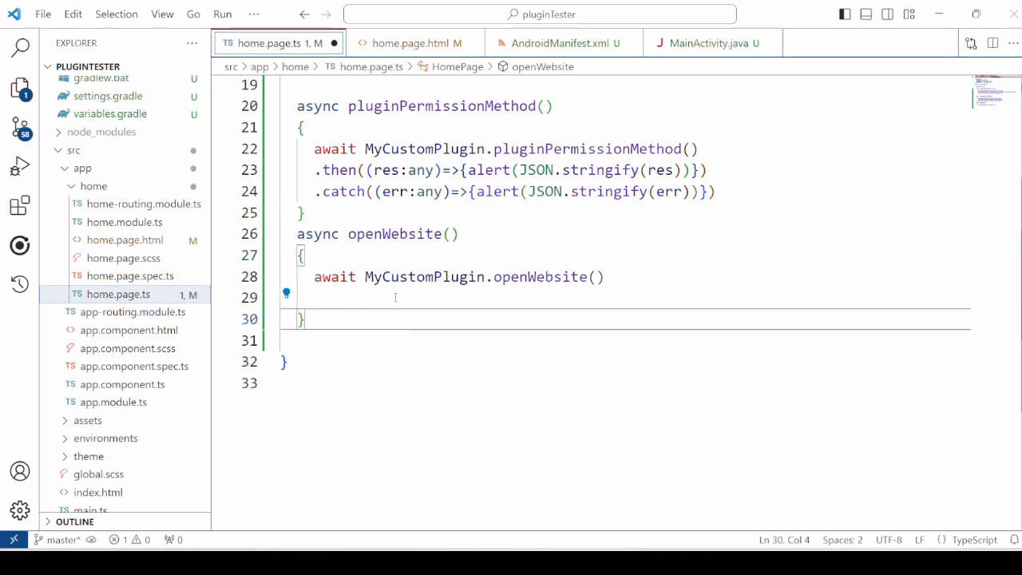
double_click(540, 277)
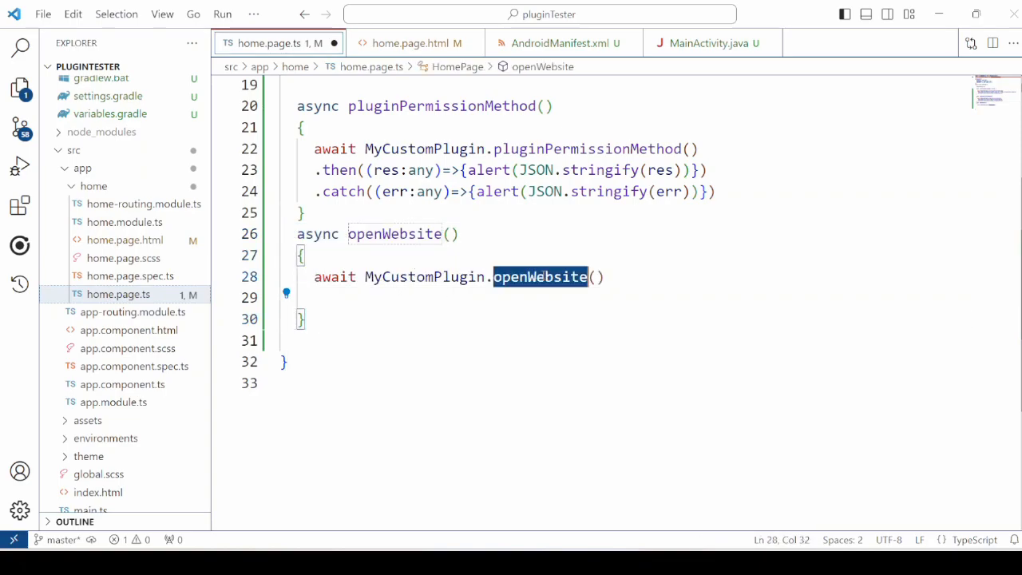
double_click(424, 278)
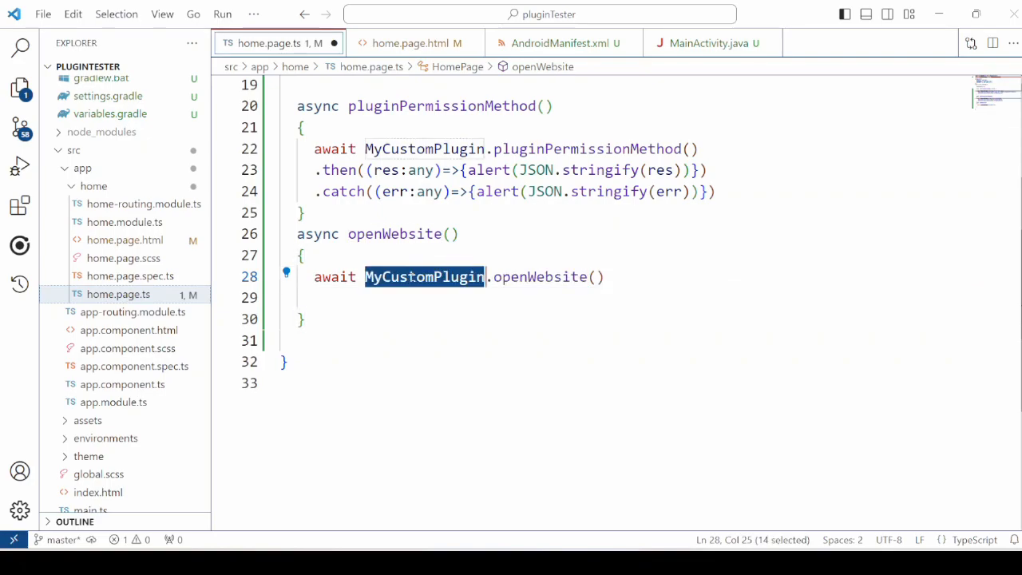
text({siteURL:"https://capacitorjs.com/docs/plugins"})
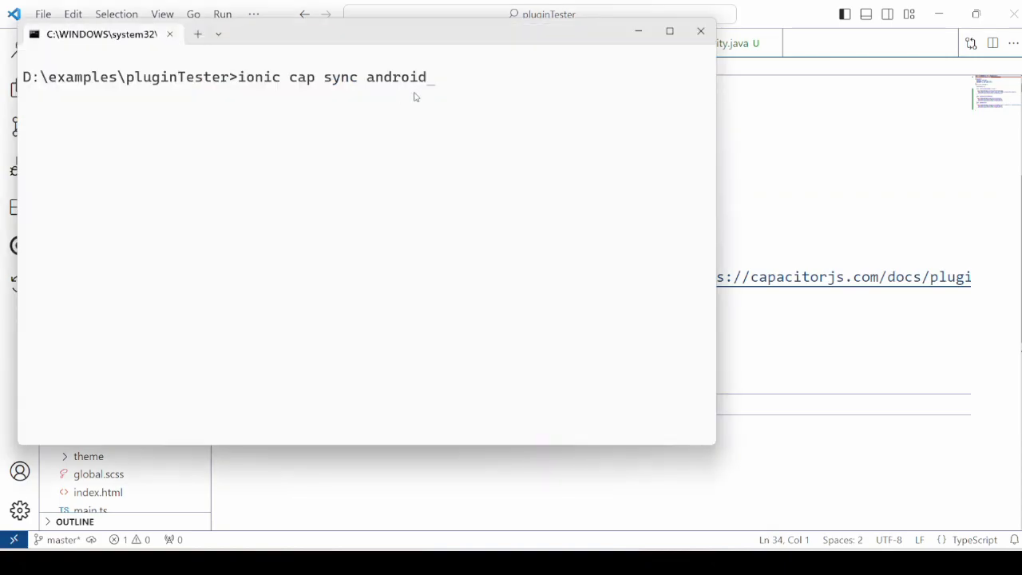
mouse_move(393, 166)
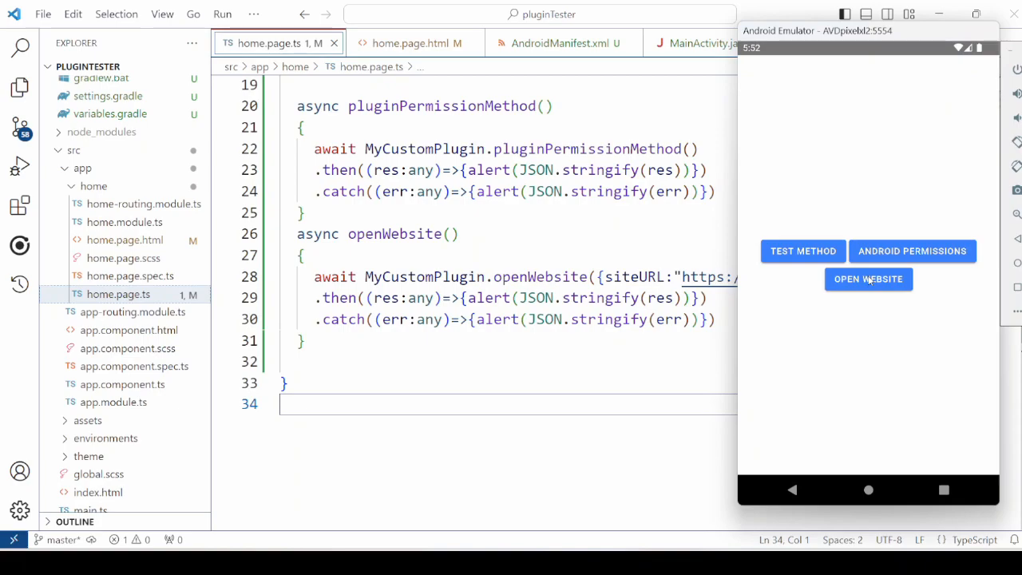
Tap OPEN WEBSITE in the emulated test app to trigger the plugin
click(869, 278)
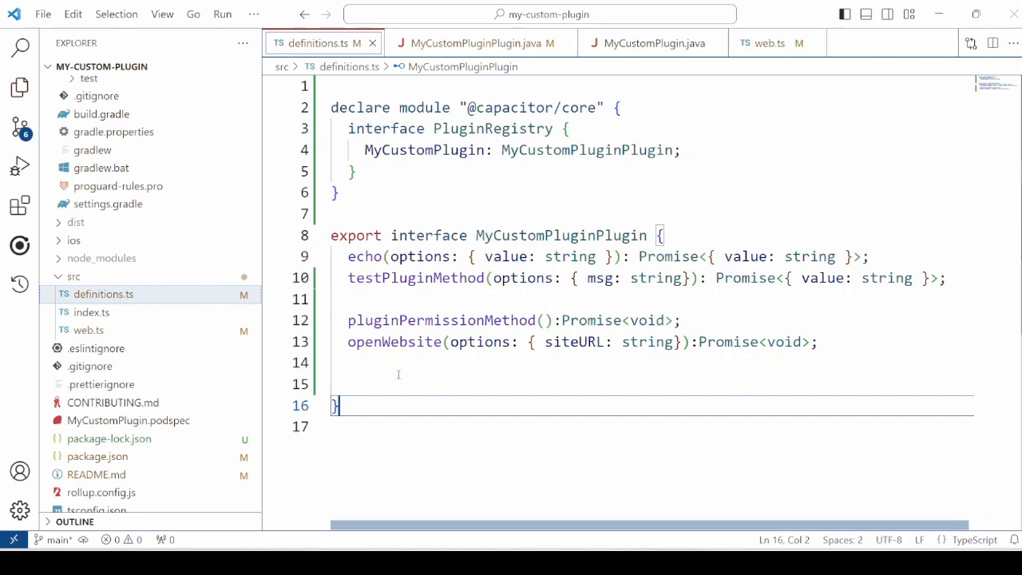
Add calenderTest():Promise<void>; to the MyCustomPluginPlugin interface
text(calenderTest():Promise<void>;)
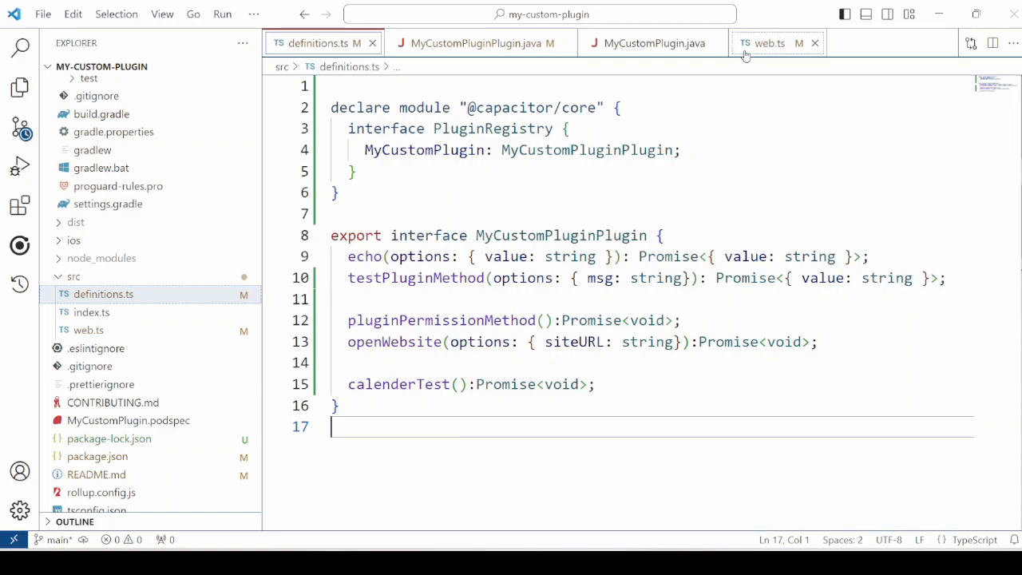
Build the calenderTest ACTION_INSERT calendar Intent with putExtra times, title and location
click(476, 43)
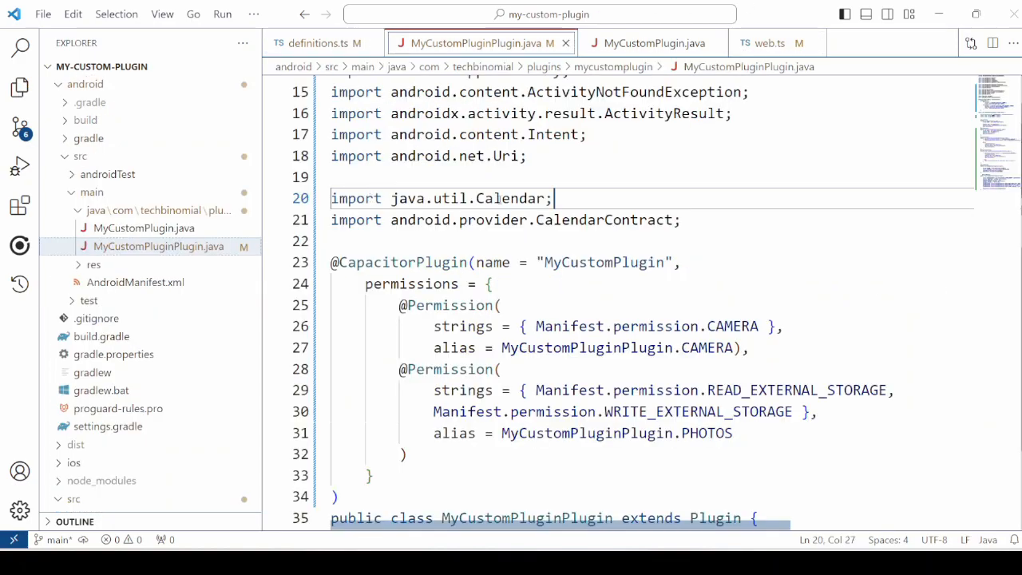
double_click(603, 221)
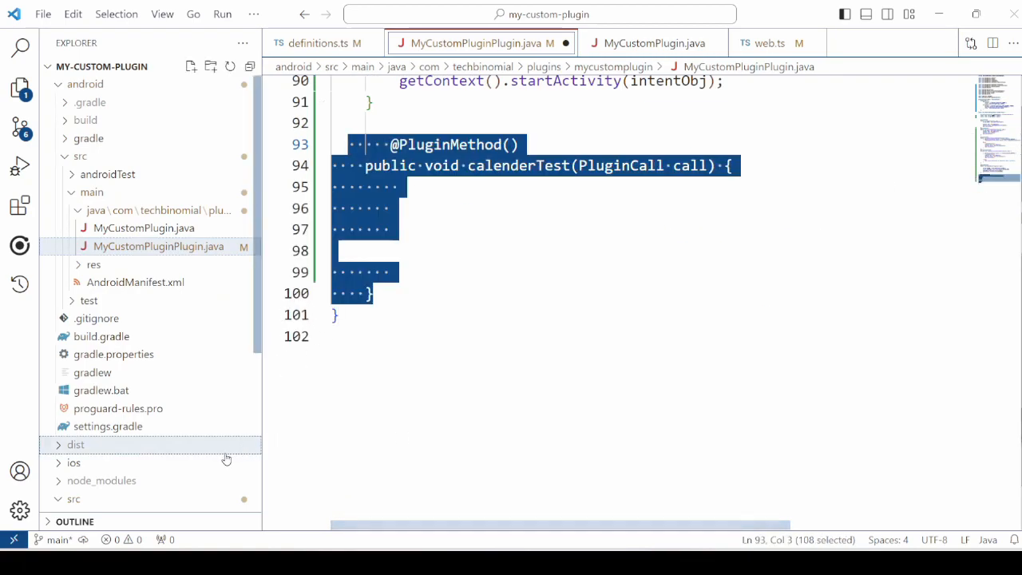
click(75, 444)
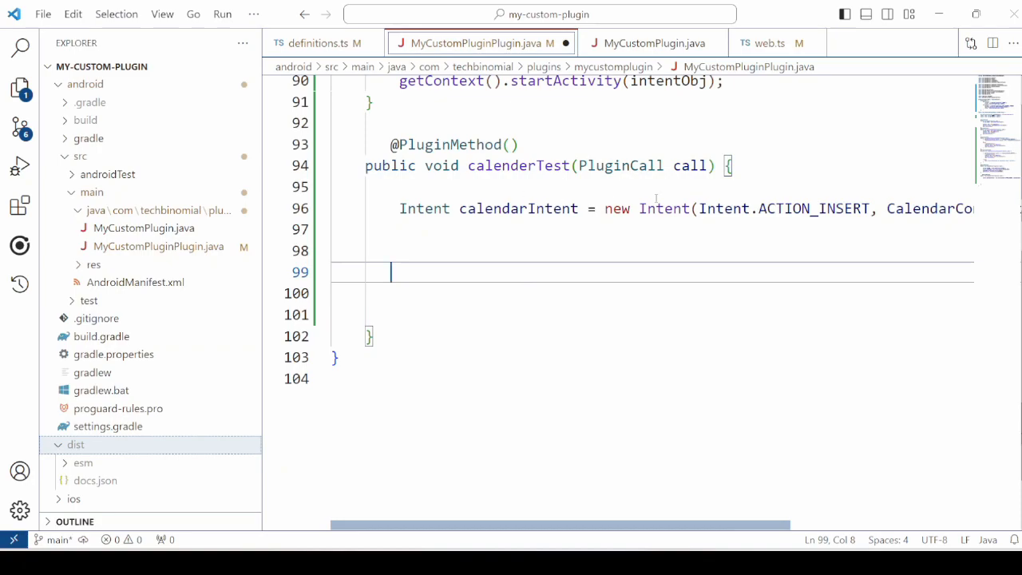
mouse_move(830, 182)
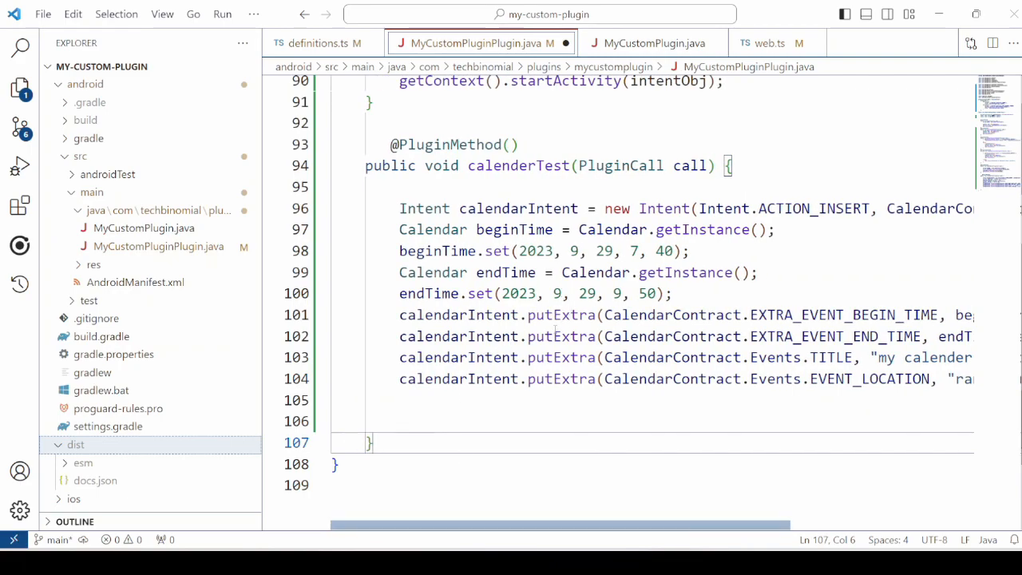
double_click(561, 315)
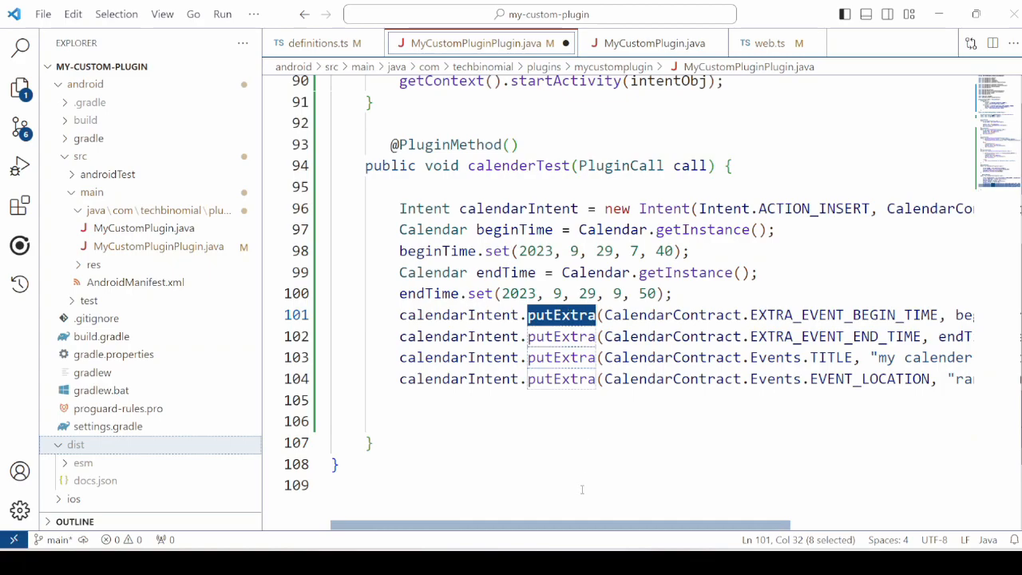
scroll(right, 3)
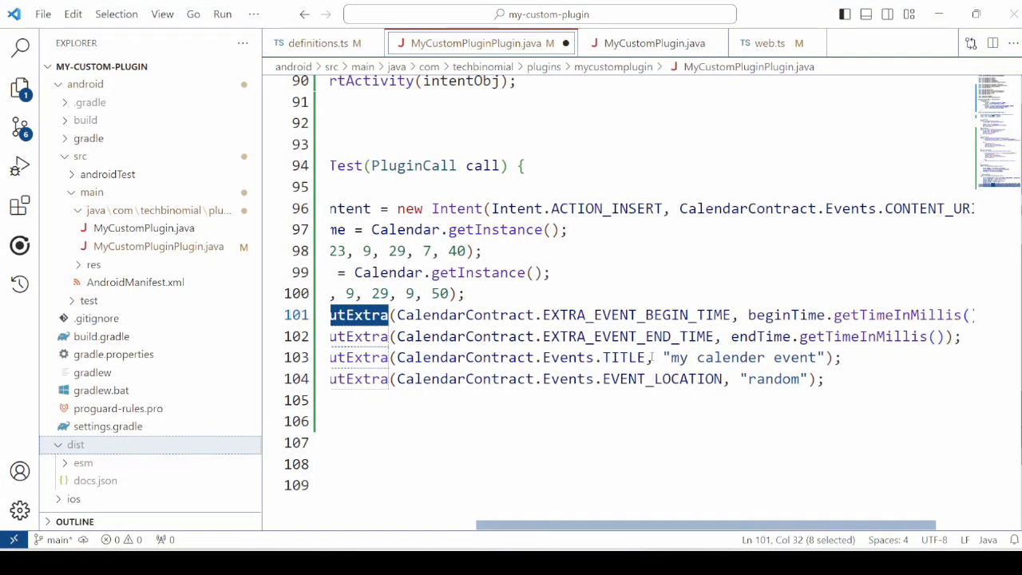
Launch it with getContext().startActivity(calendarIntent) at the end of calenderTest
click(810, 378)
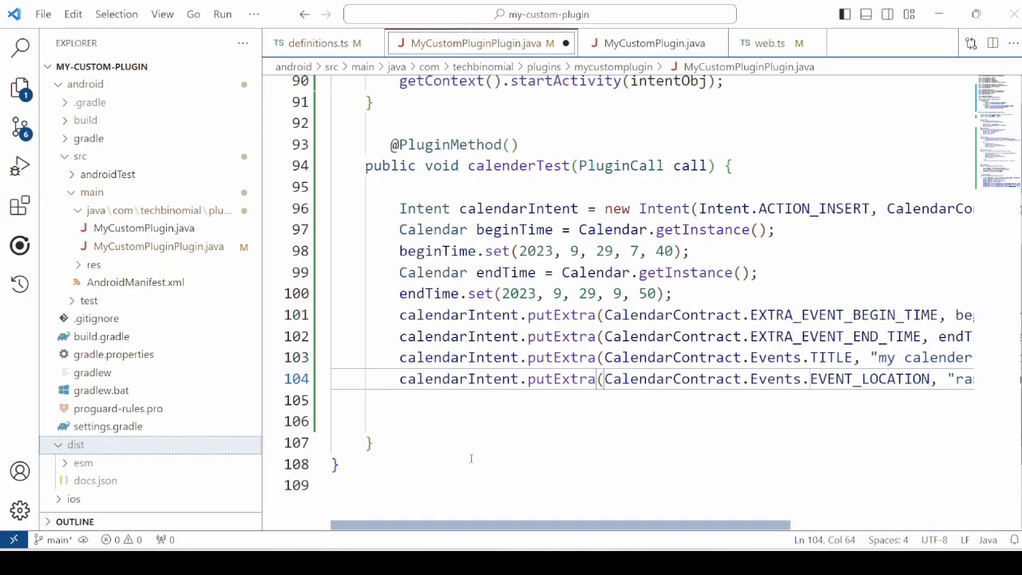
text(getContext().startActivity(calendarIntent);)
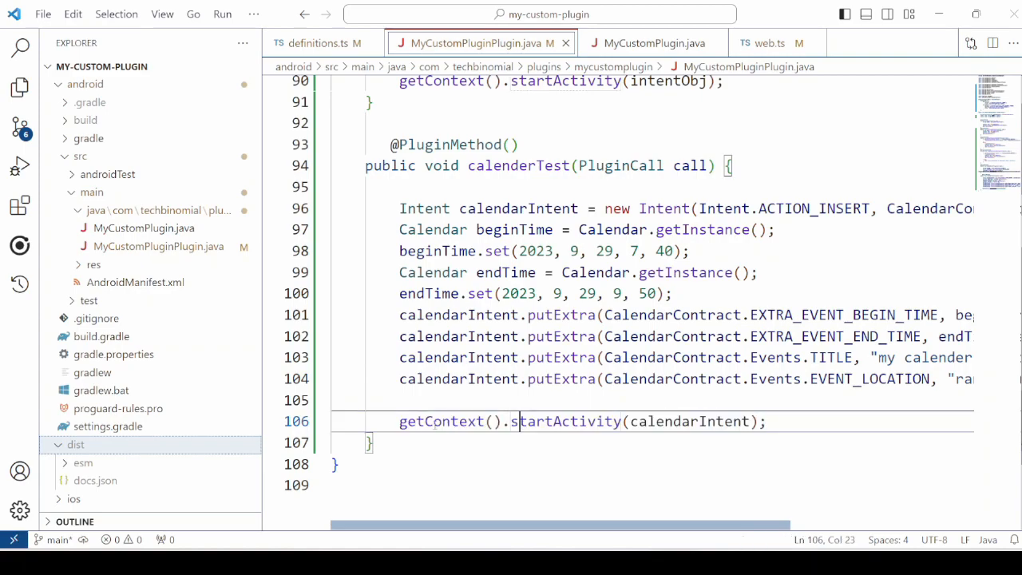
double_click(440, 422)
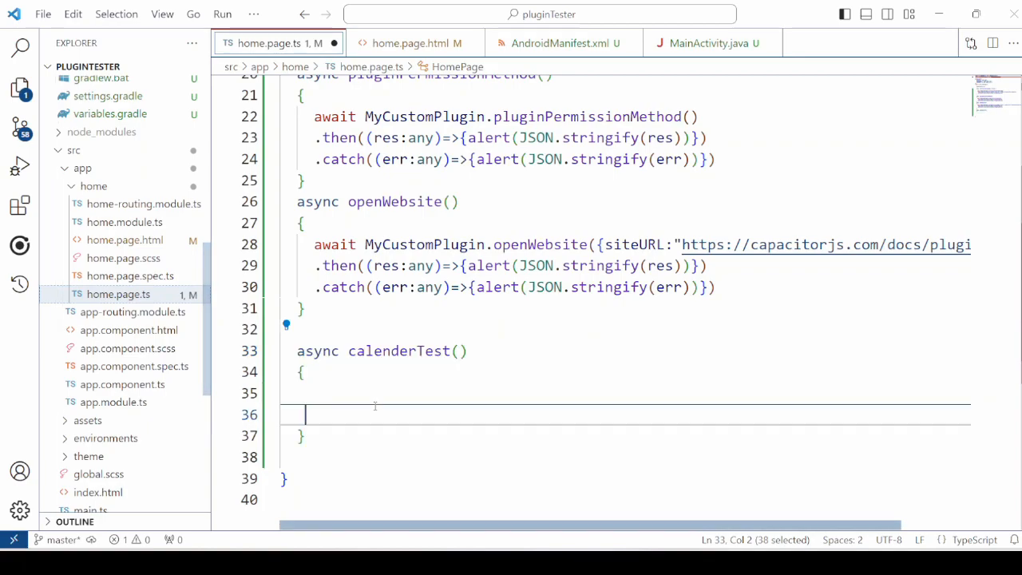
Await MyCustomPlugin.calenderTest() inside the home page's calenderTest function
click(307, 413)
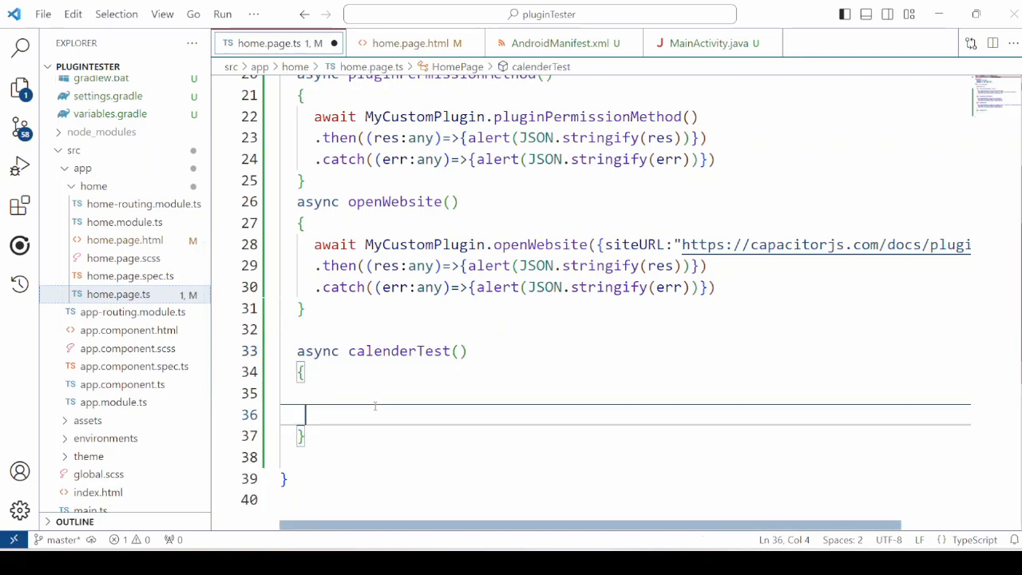
text(await MyCustomPlugin.calenderTest())
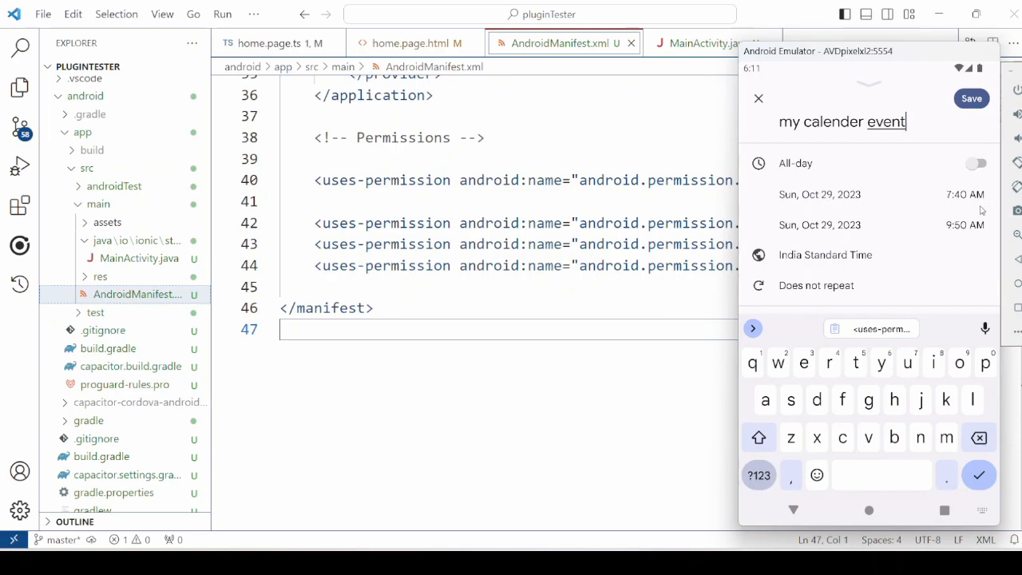
mouse_move(946, 229)
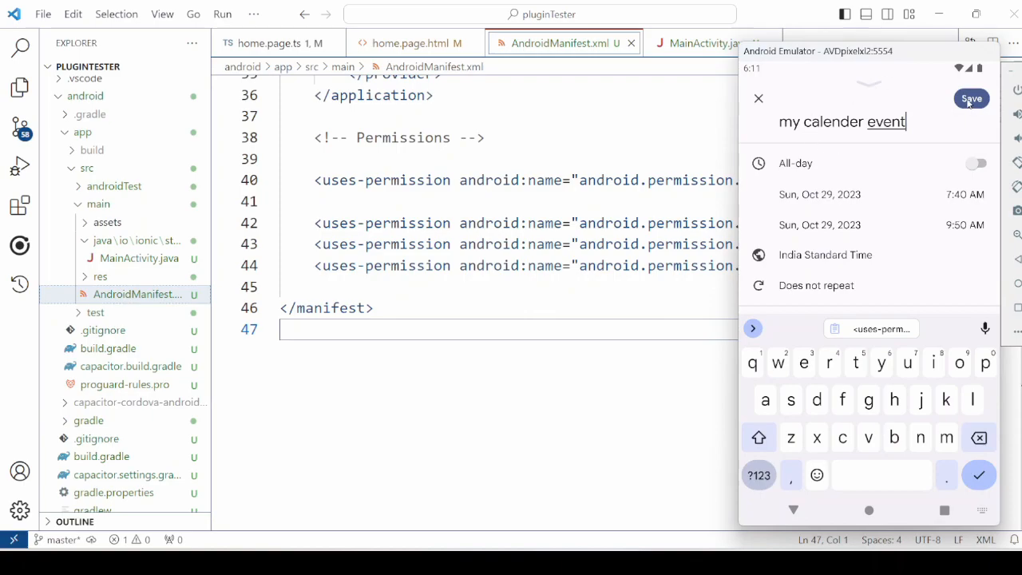
Save the prefilled 'my calender event' in the emulator's calendar editor
click(973, 99)
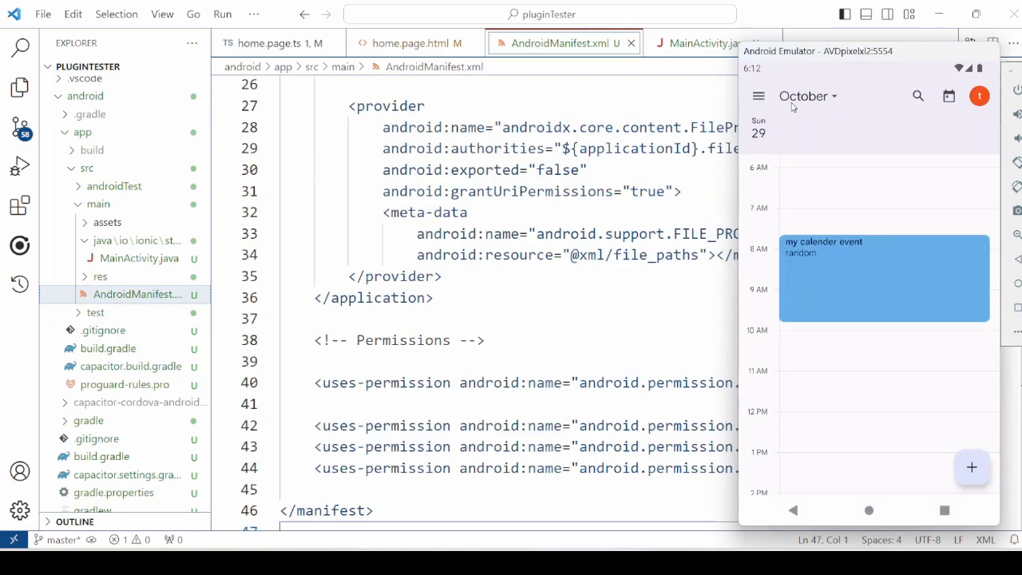
mouse_move(773, 147)
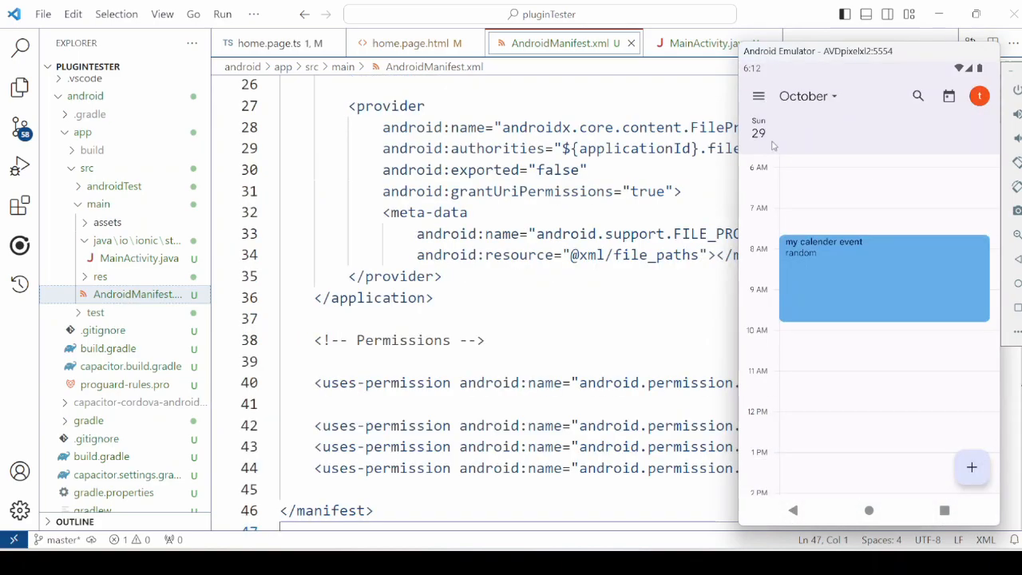
mouse_move(792, 249)
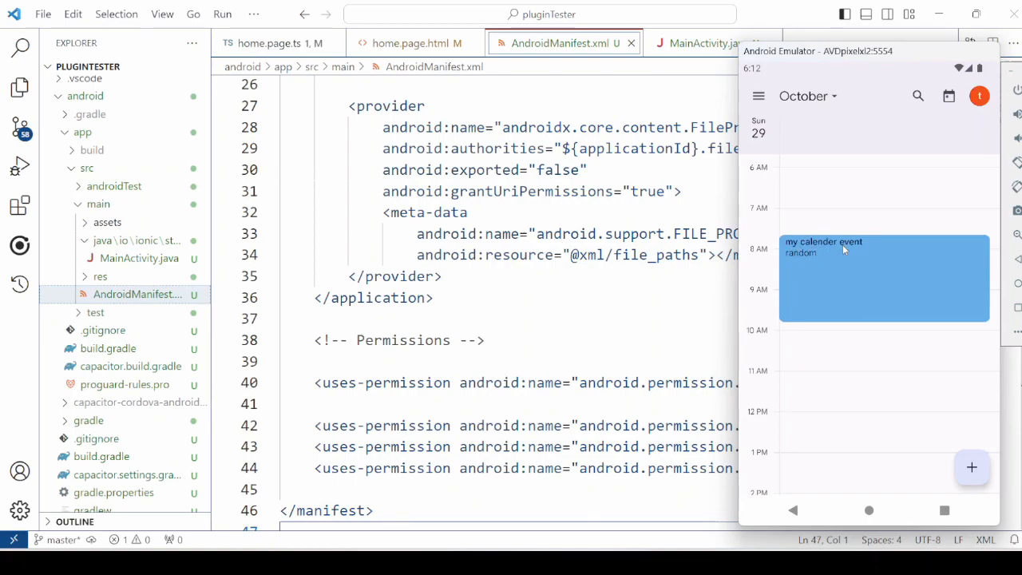
mouse_move(824, 259)
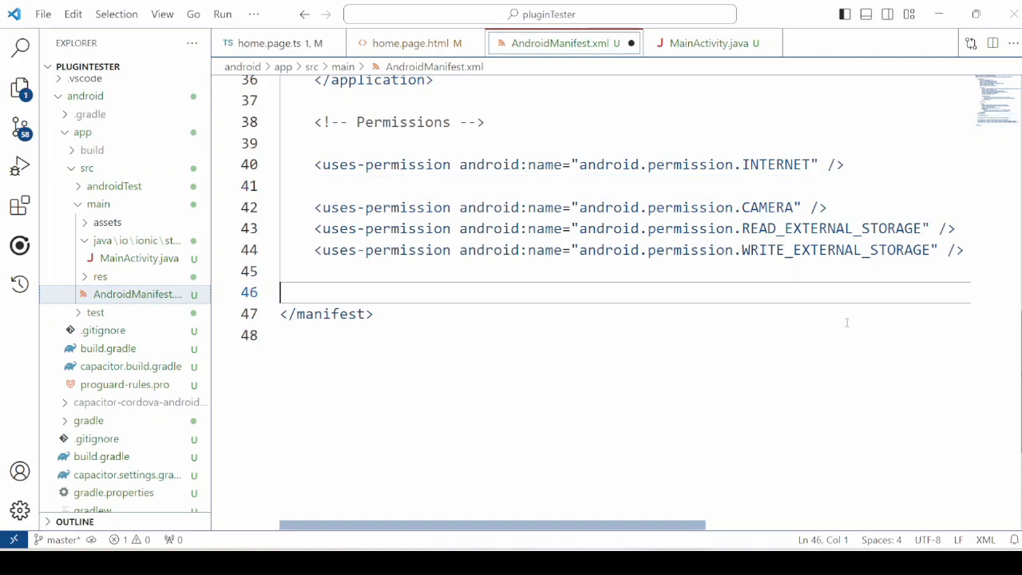
Delete the empty line 46 beneath the permissions in AndroidManifest.xml
key(Backspace)
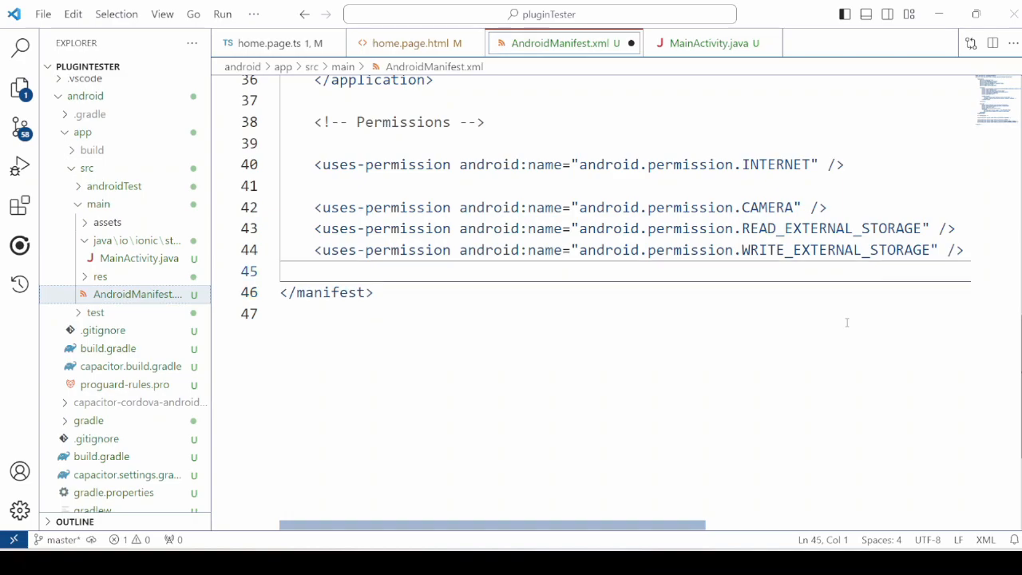